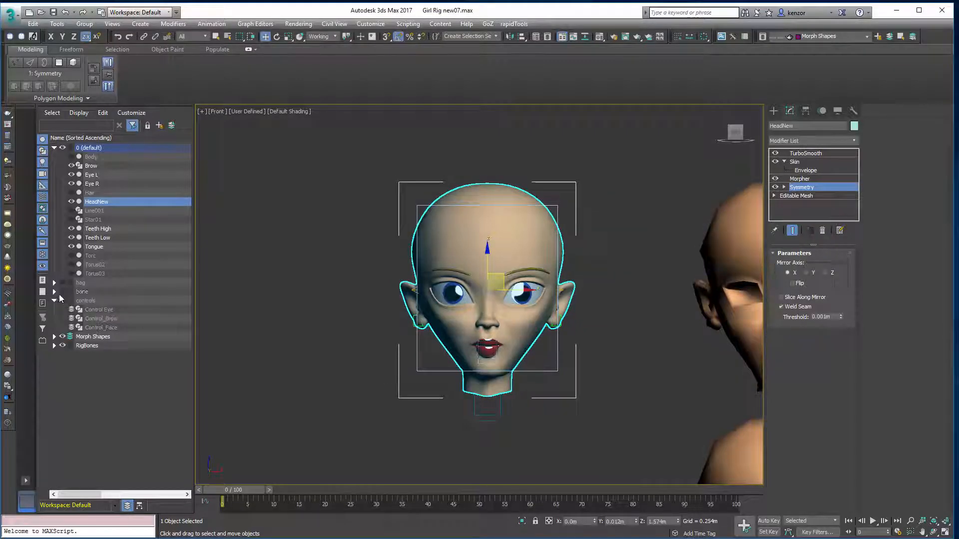
Collapse the controls and 0 (default) layers and show HeadNew's TurboSmooth modifier.
left_click(55, 300)
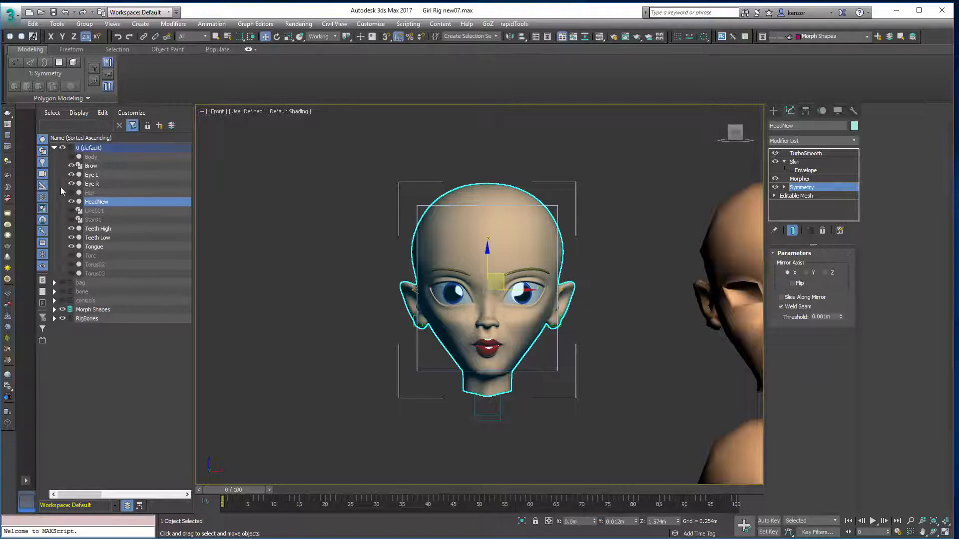
left_click(54, 147)
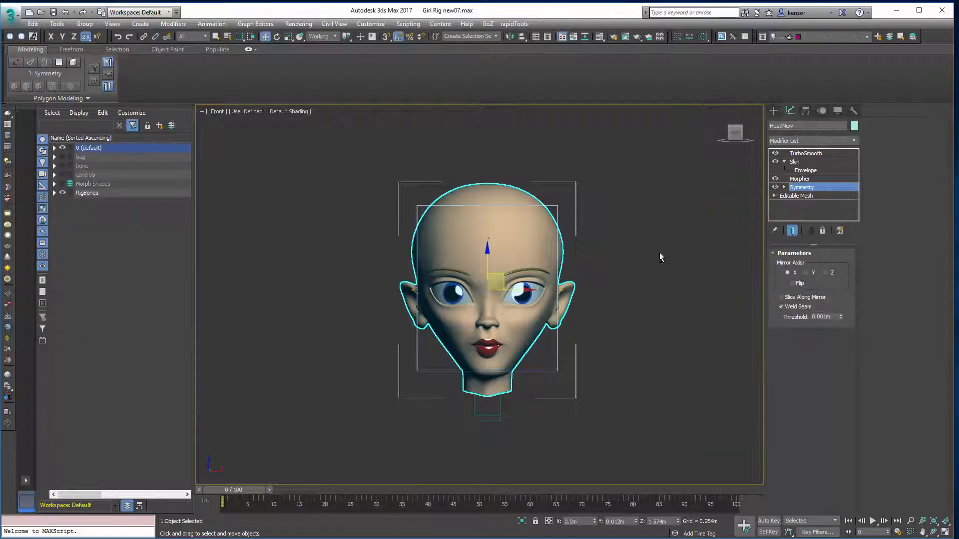
left_click(805, 153)
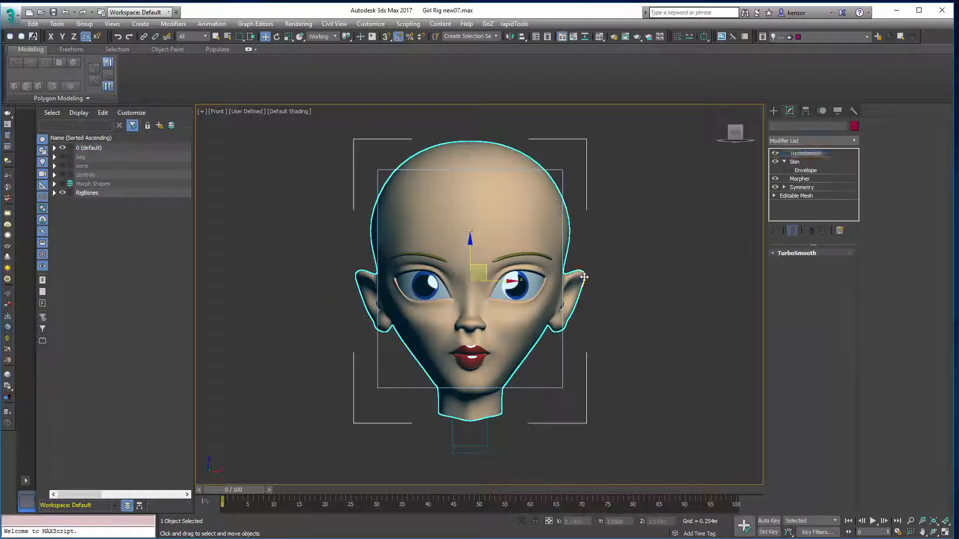
left_click(805, 153)
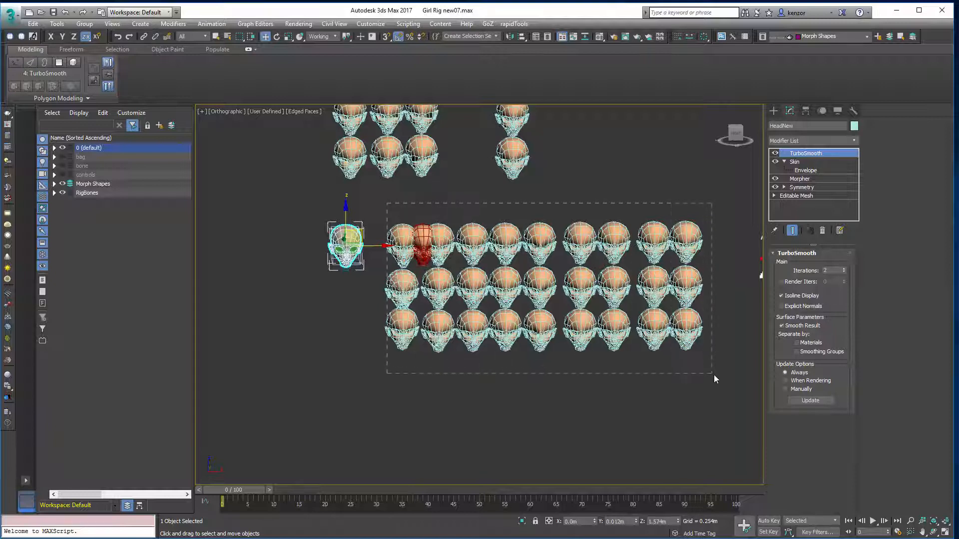
Select all 28 heads in the Morph Shapes layer and toggle the shading view with F3.
left_click(93, 183)
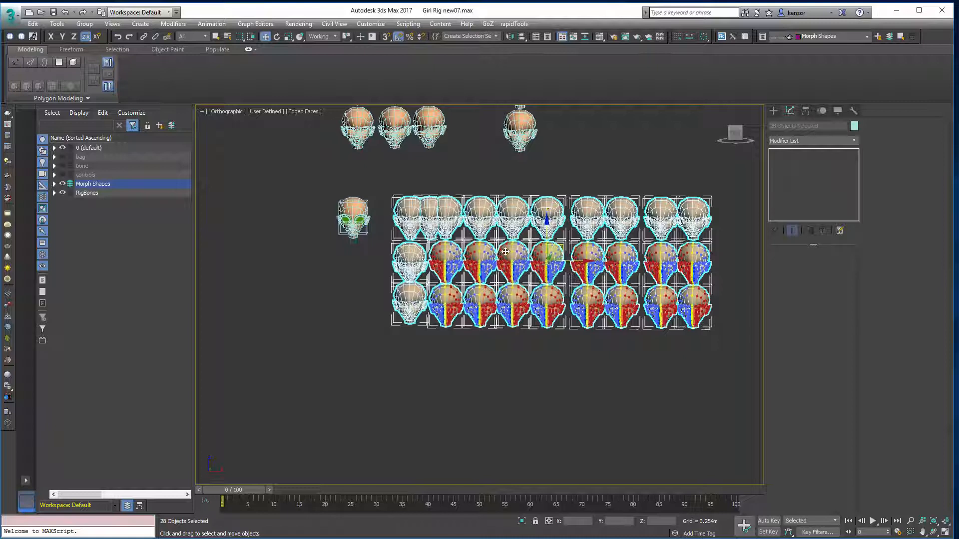
mouse_move(535, 237)
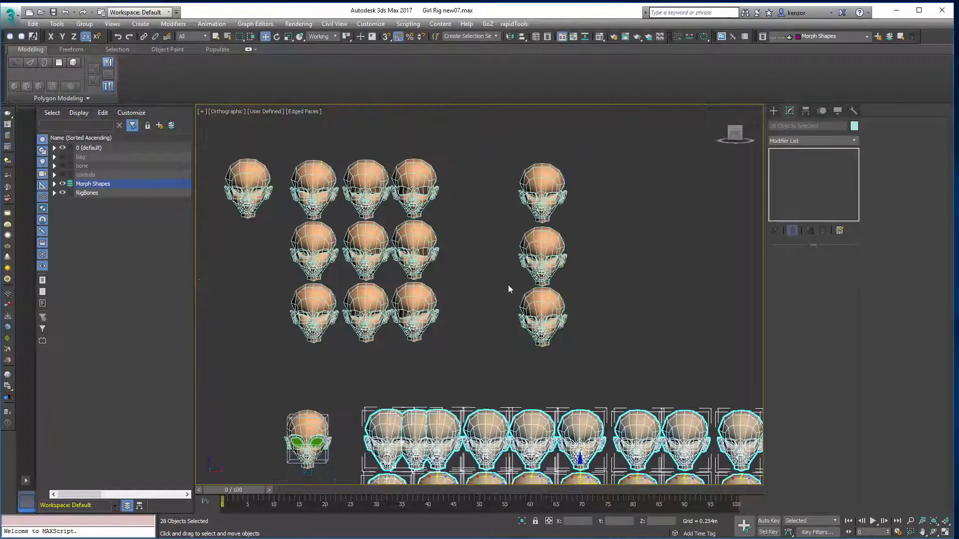
key("F3")
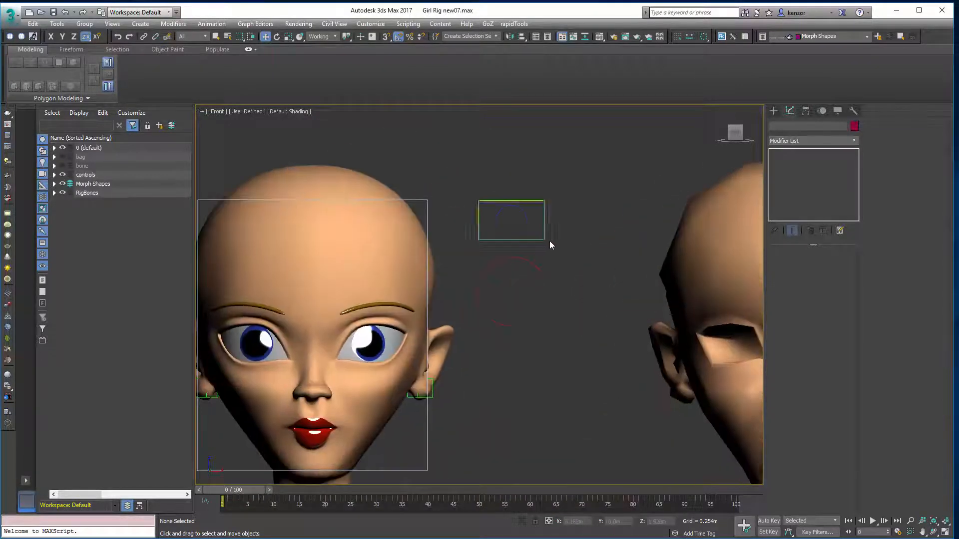
Inspect Control_Brow's mix attributes, the HeadNew mesh, Bone03 and Bip01 Head in turn.
left_click(510, 220)
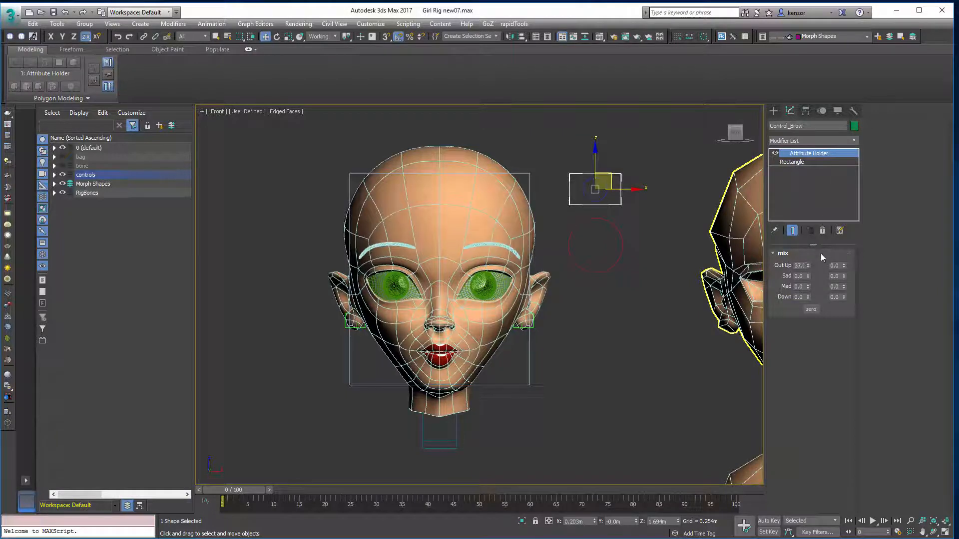
left_click(811, 309)
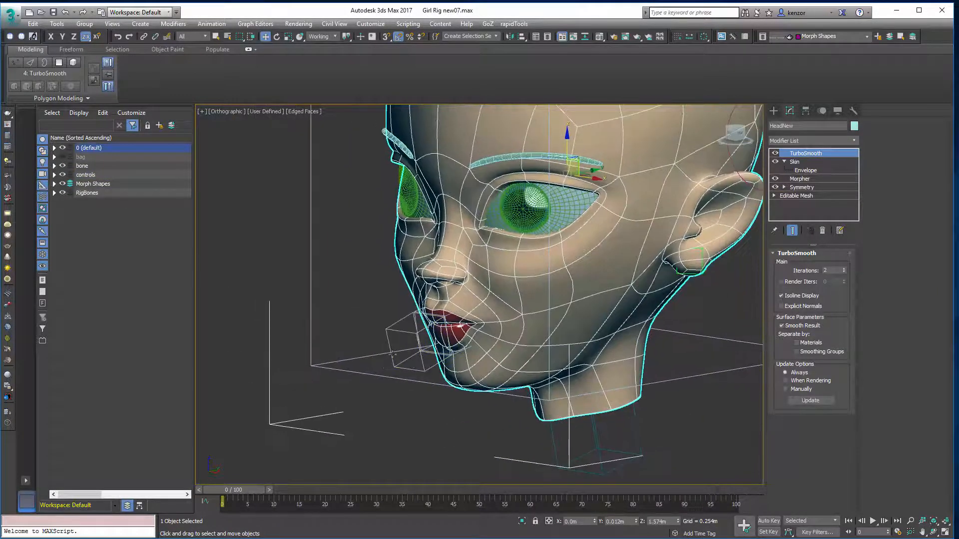
left_click(82, 165)
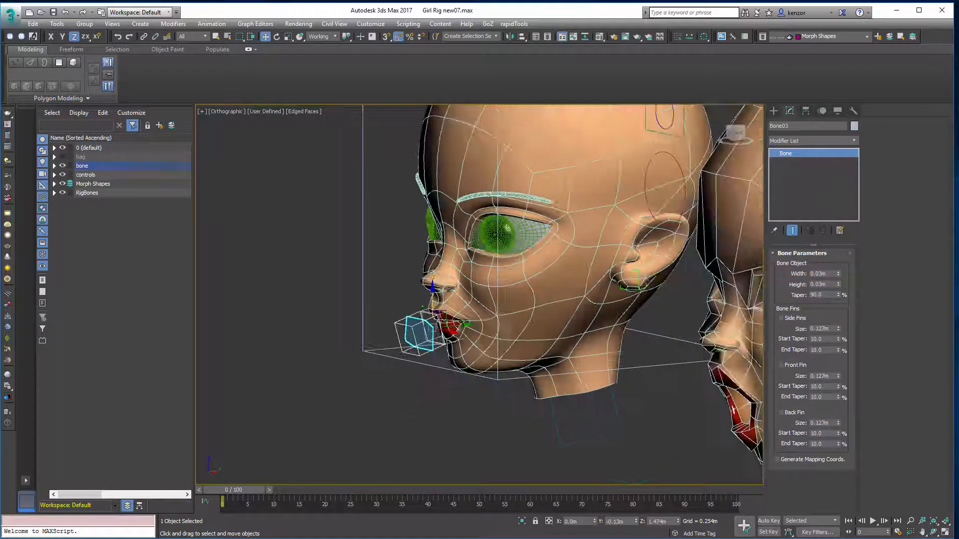
left_click(87, 193)
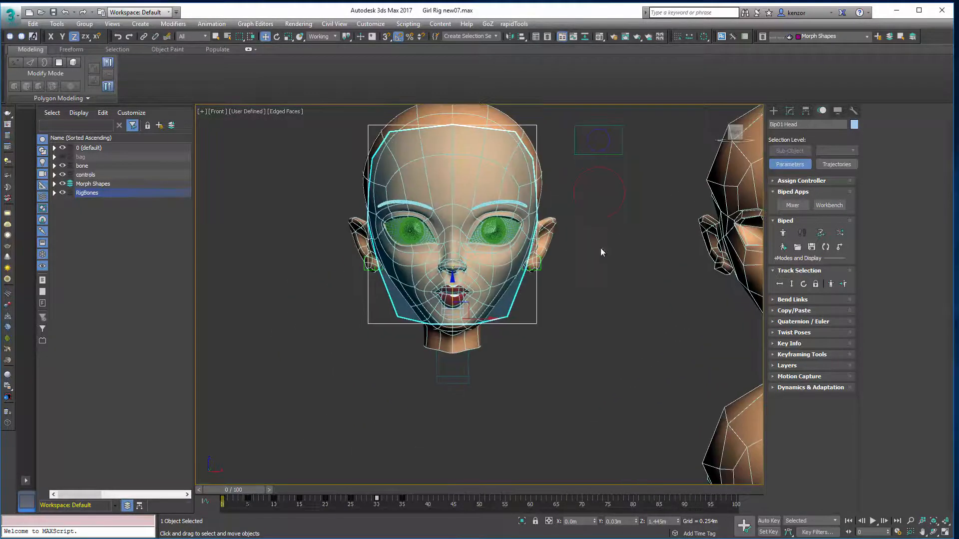
Select HeadNew and turn off TurboSmooth in its modifier stack.
left_click(89, 148)
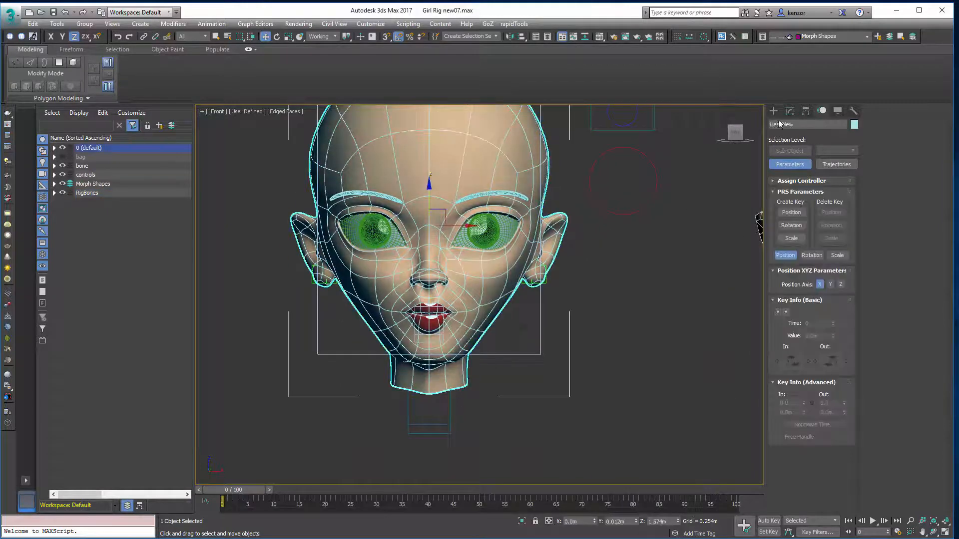
left_click(789, 111)
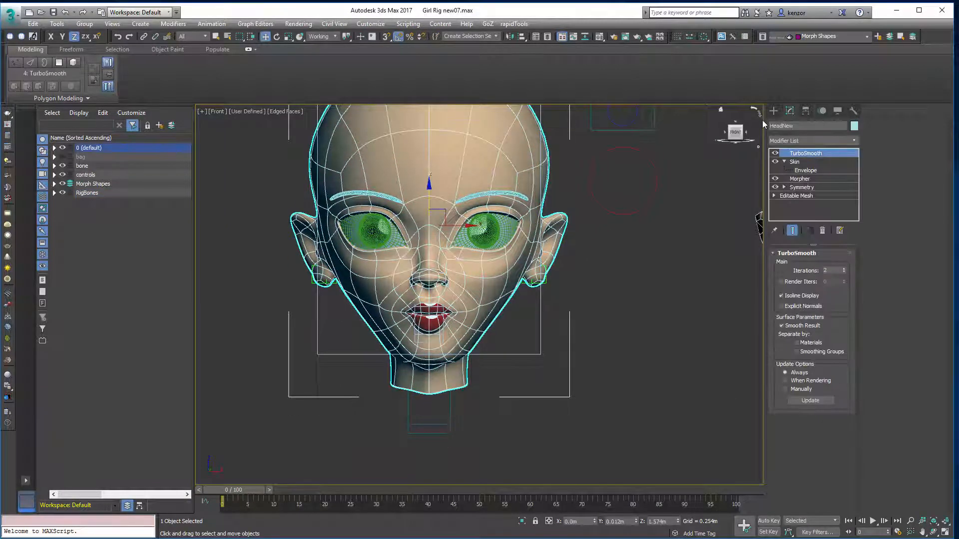
left_click(775, 153)
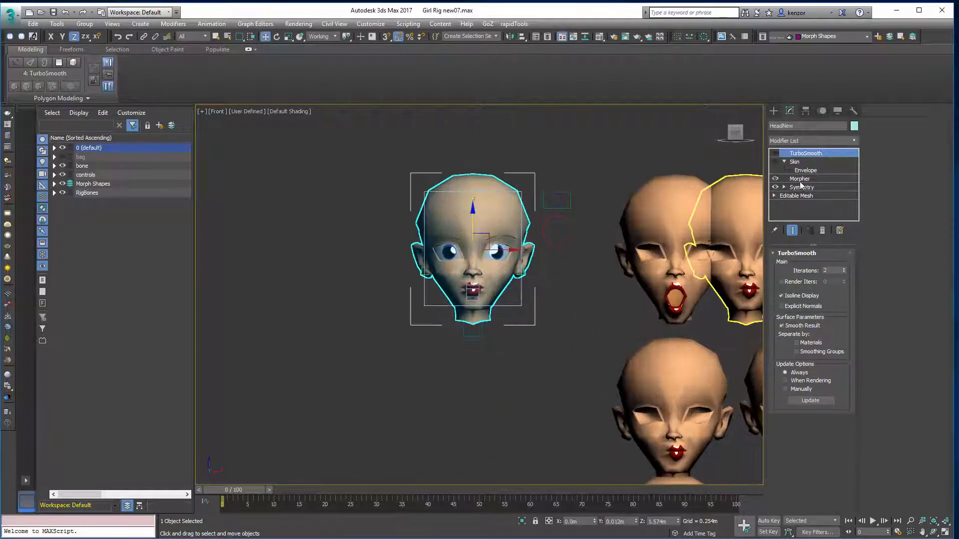
Select HeadNew's Morpher and raise the Head Open channel to open the mouth.
left_click(799, 178)
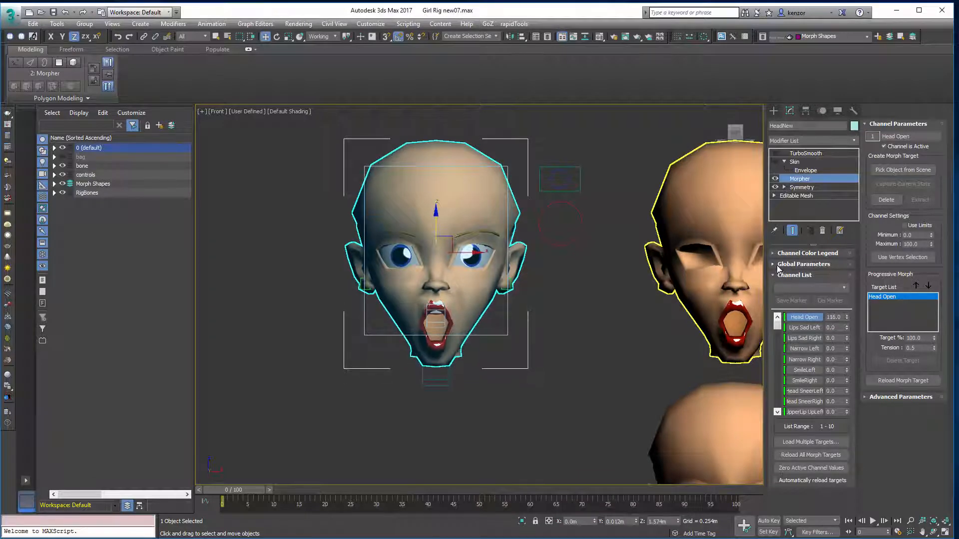
left_click(805, 263)
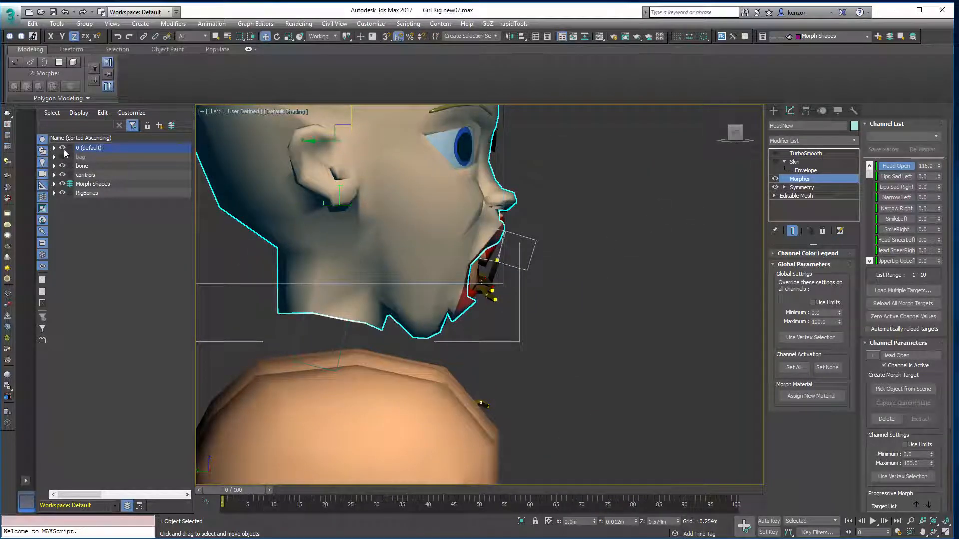
Expand the default layer and set the Head Open channel to 0.0.
left_click(54, 147)
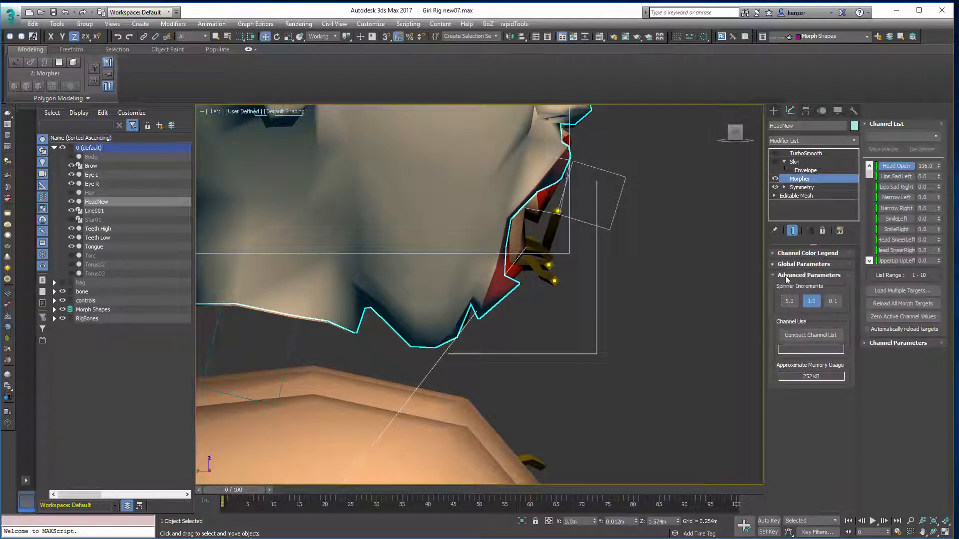
left_click(809, 275)
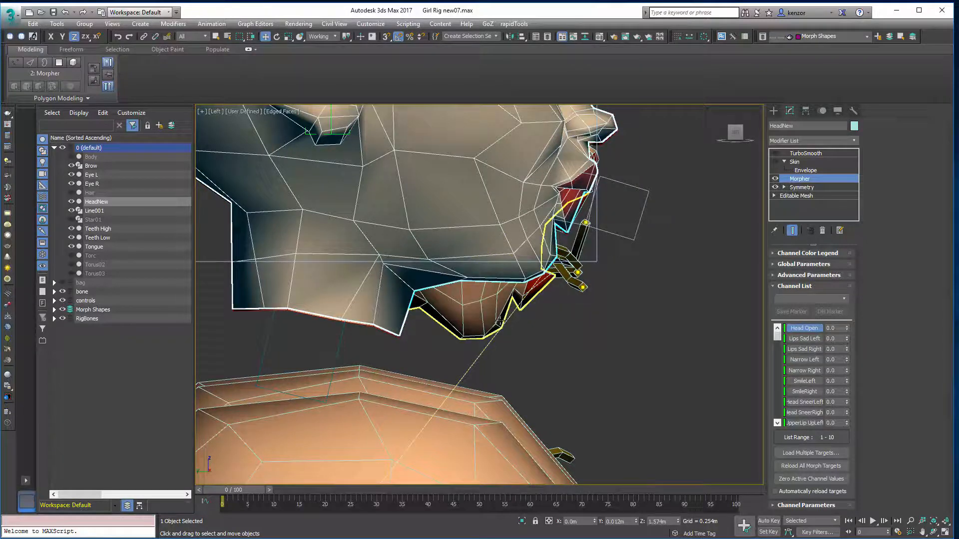
Switch from TurboSmooth back to Morpher and set Head Open to 75.
left_click(805, 152)
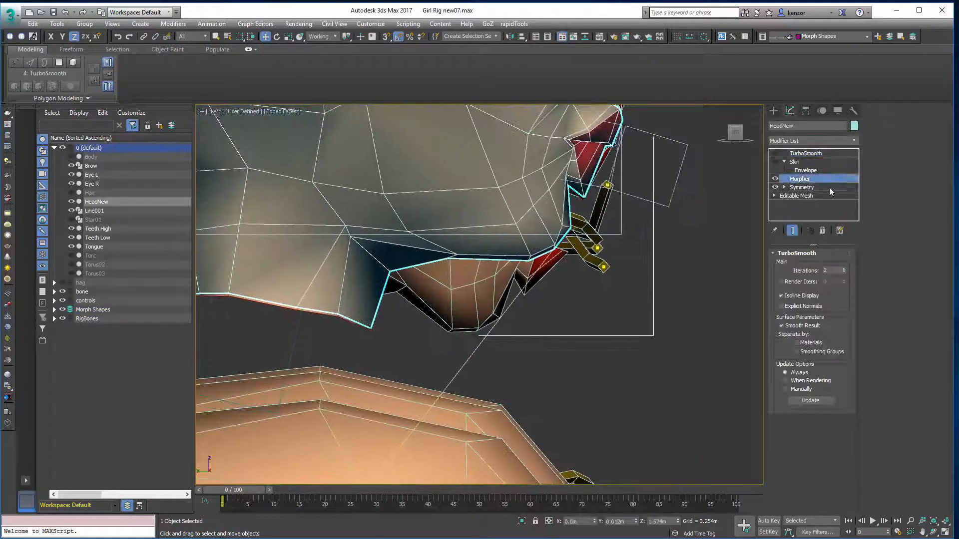
left_click(800, 178)
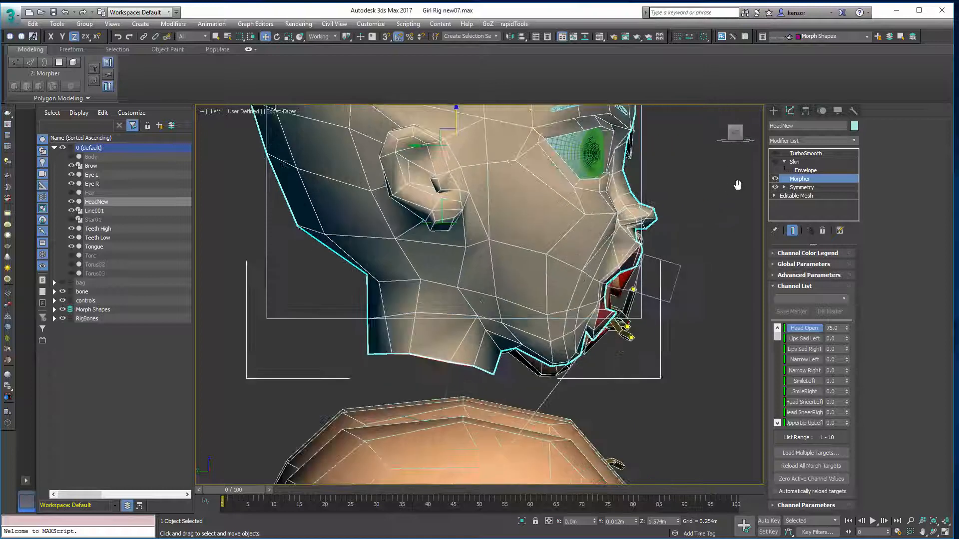
Check Bone03's Bone Parameters, then frame the whole head.
left_click(795, 161)
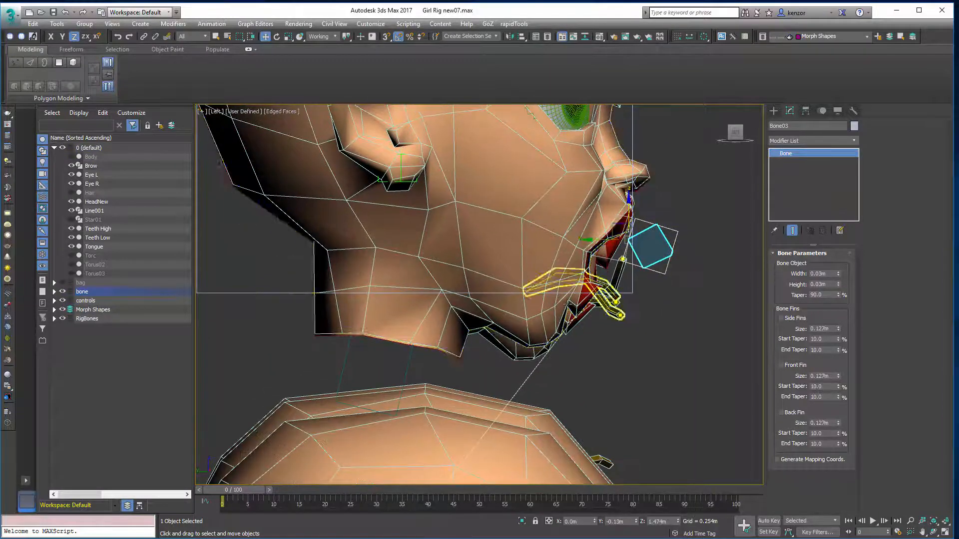
left_click(96, 201)
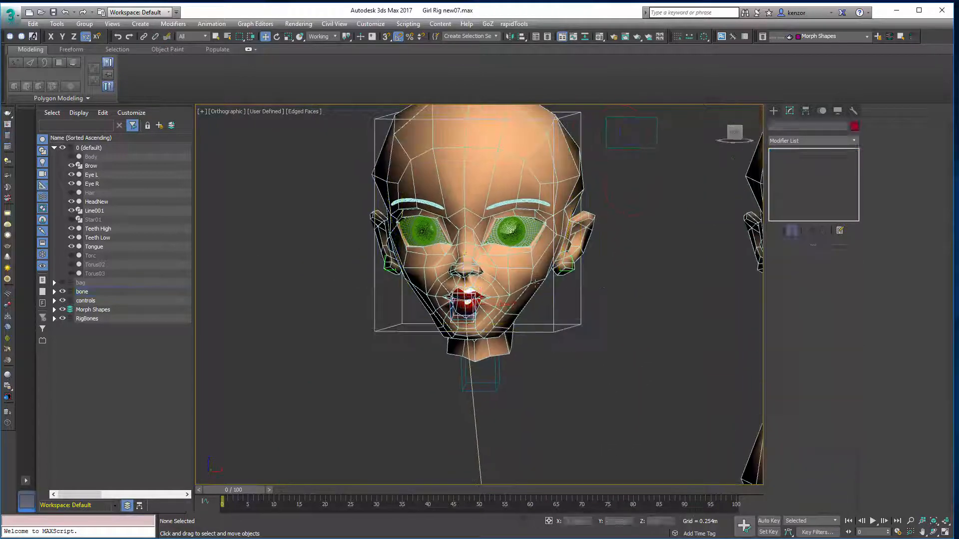
Select the face control and scroll through its Sad and Smile mix attributes.
left_click(96, 201)
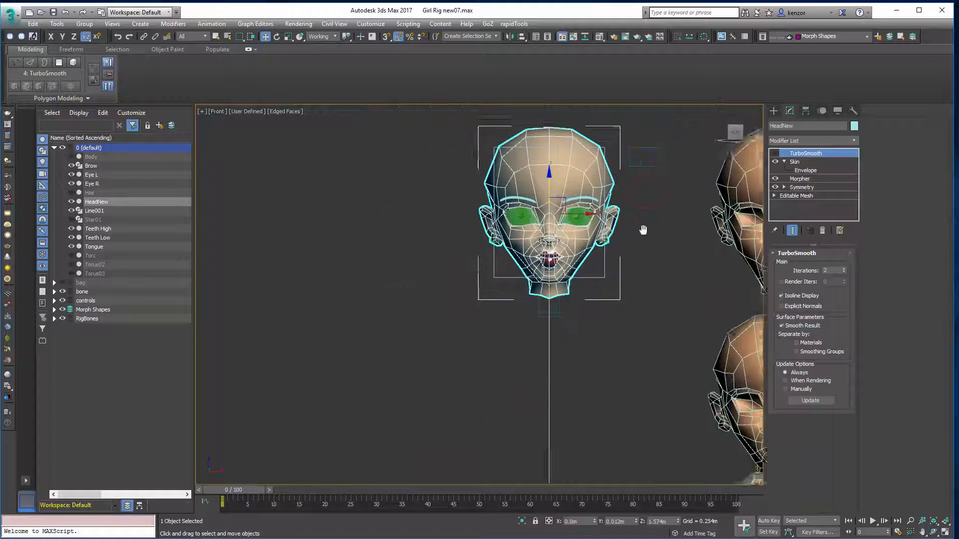
scroll("down", 3)
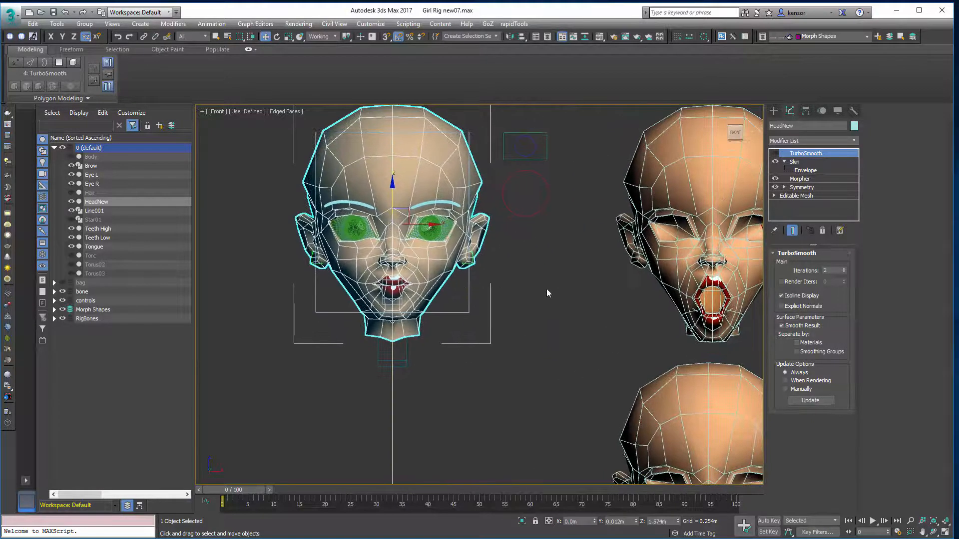
scroll("up", 3)
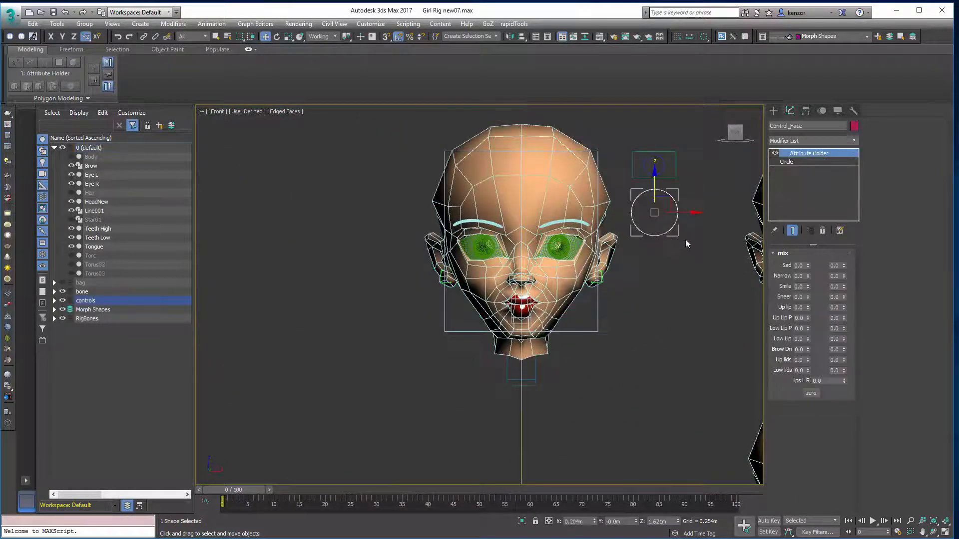
scroll("up", 3)
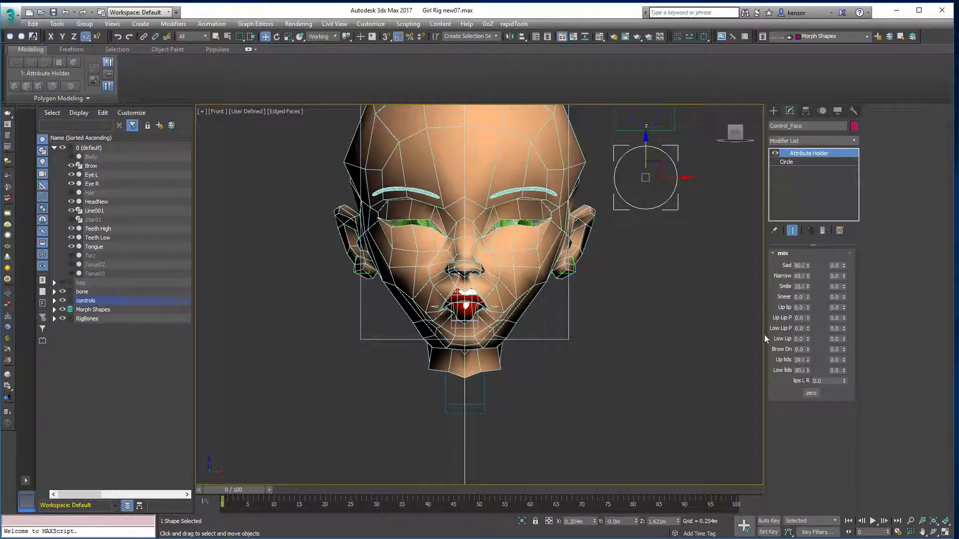
Zero all facial expression values, deselect, and reselect the HeadNew mesh.
left_click(811, 393)
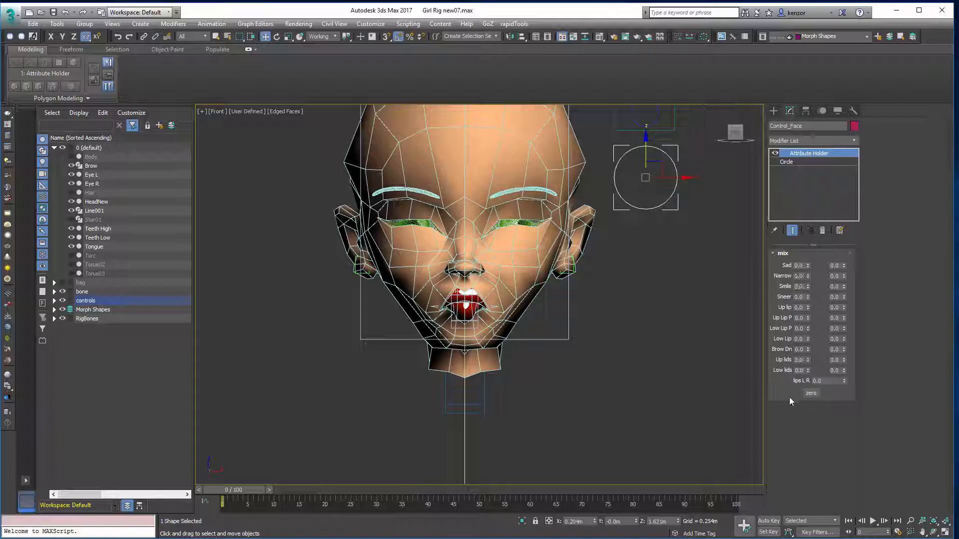
left_click(657, 218)
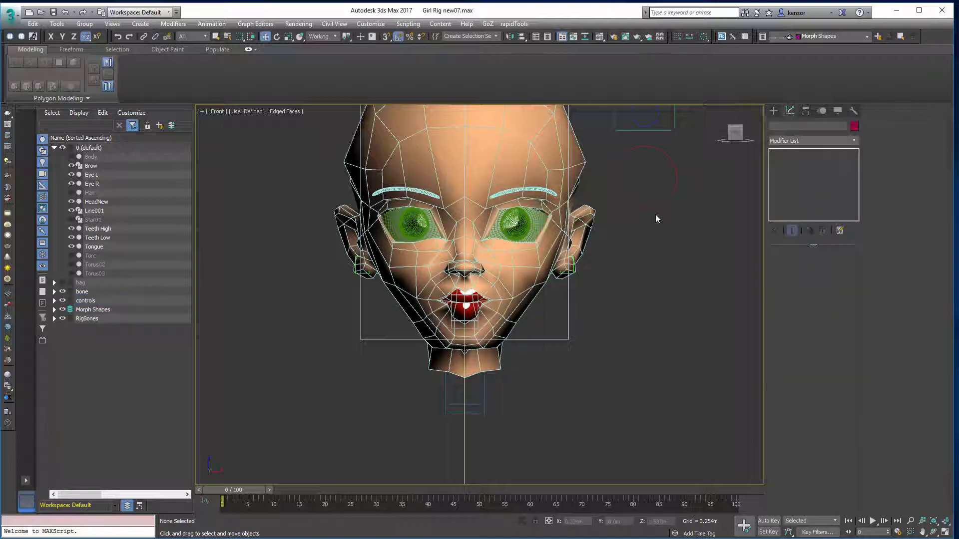
left_click(85, 300)
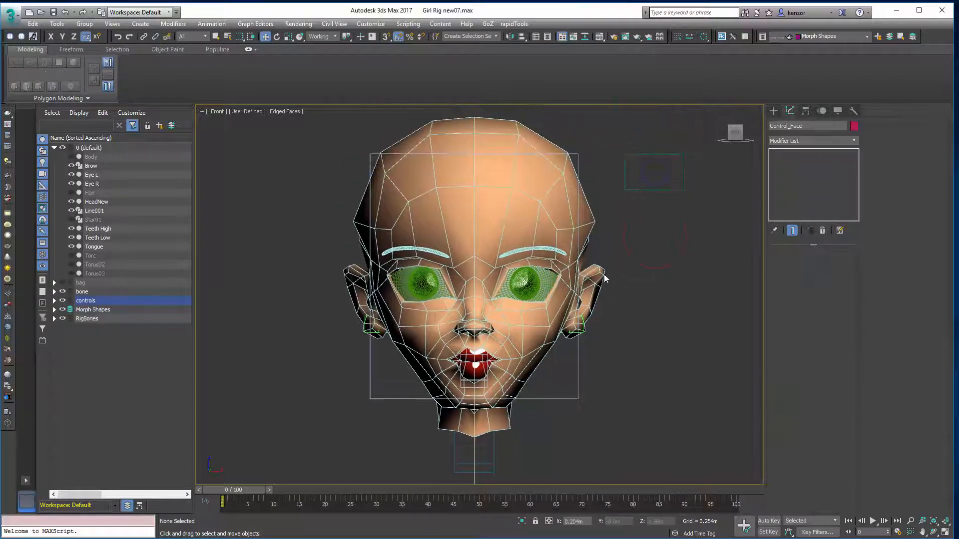
left_click(96, 201)
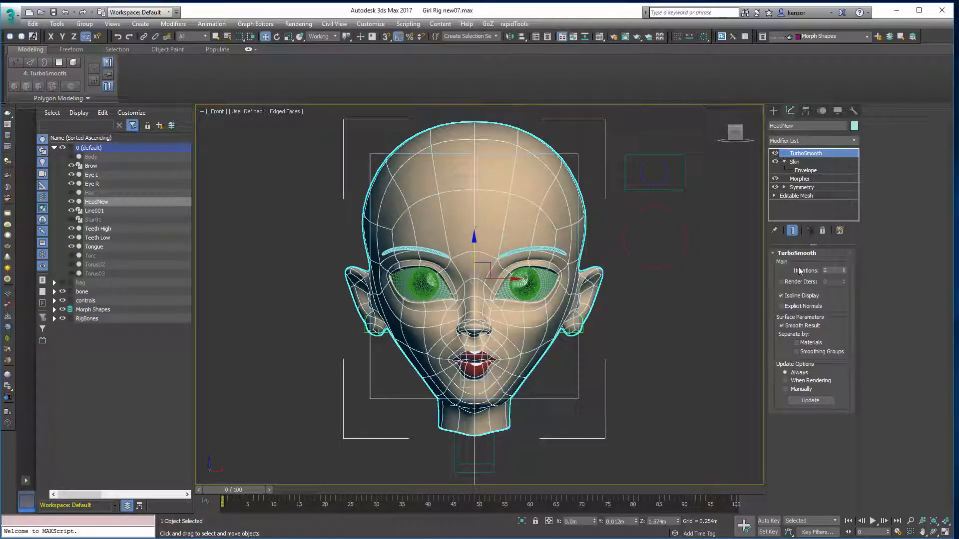
Uncheck TurboSmooth's Isoline Display and edit its iteration count.
left_click(787, 295)
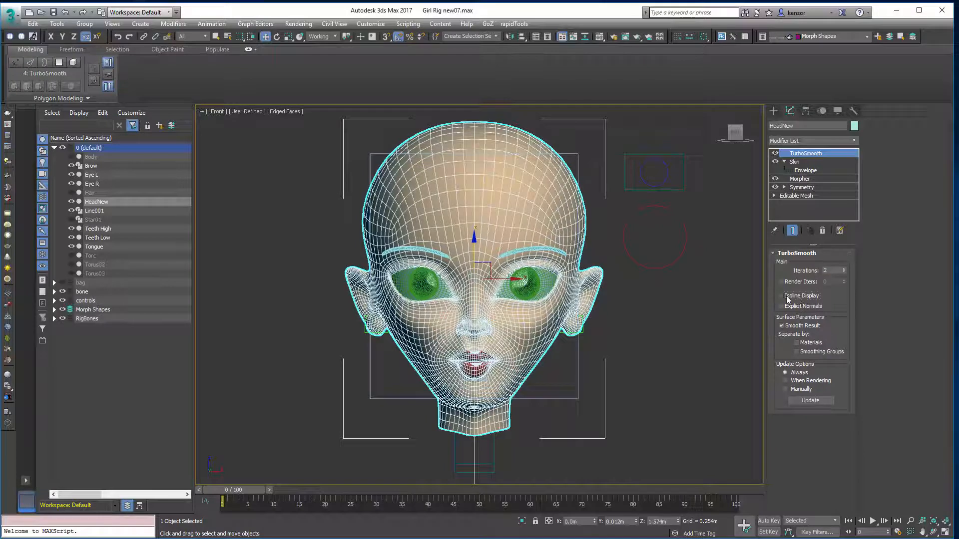
left_click(787, 295)
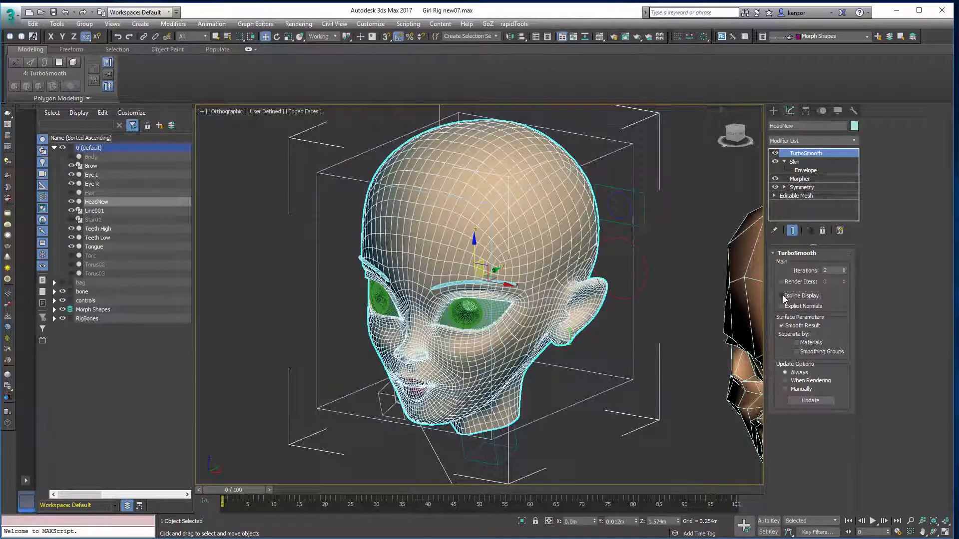
left_click(780, 296)
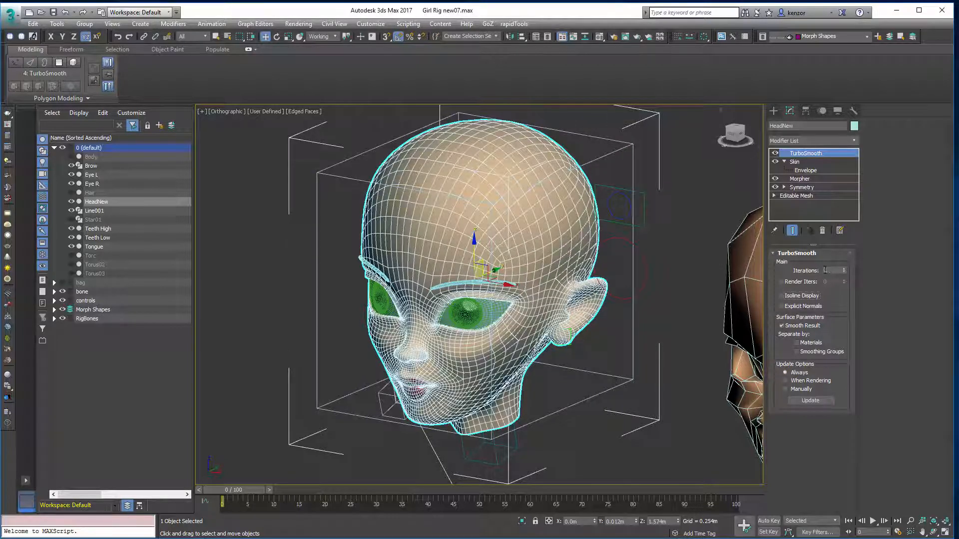
left_click(842, 268)
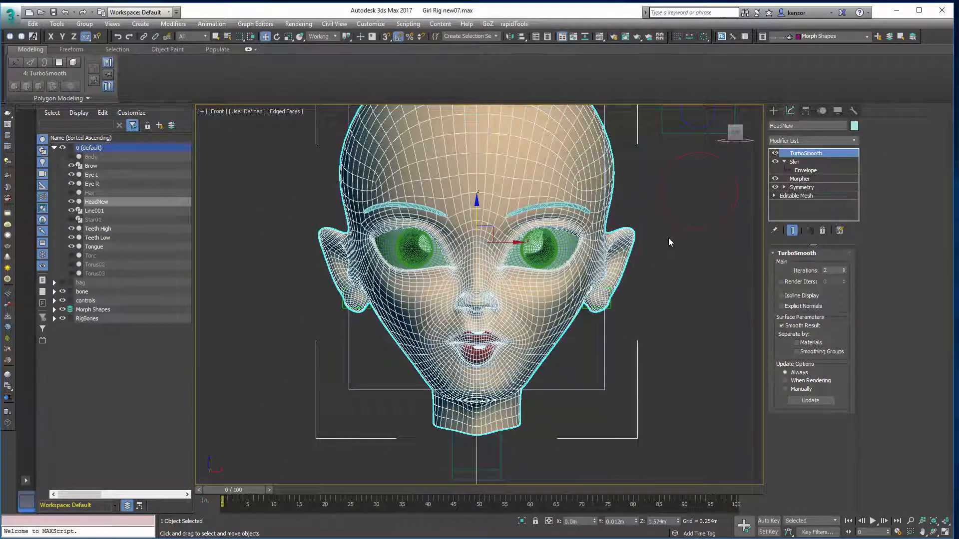
mouse_move(585, 395)
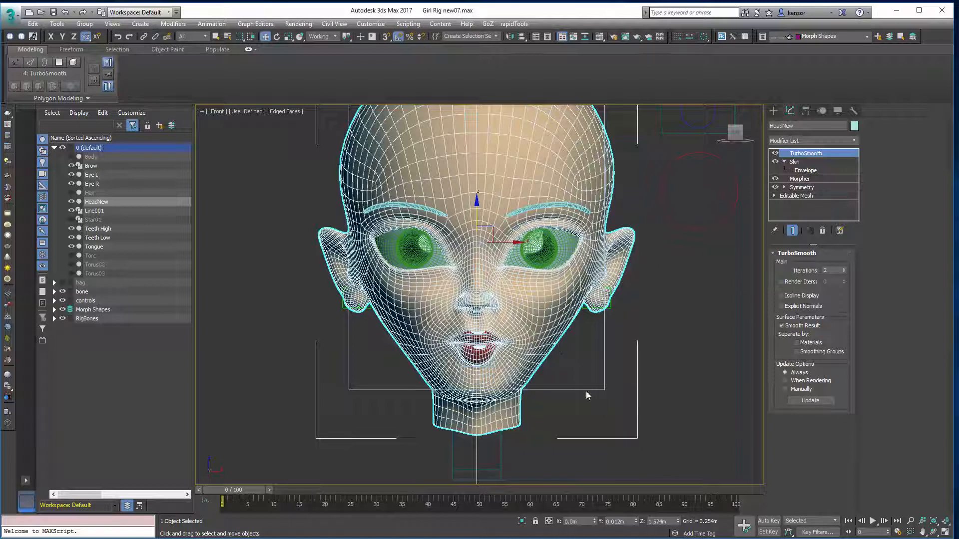
mouse_move(530, 350)
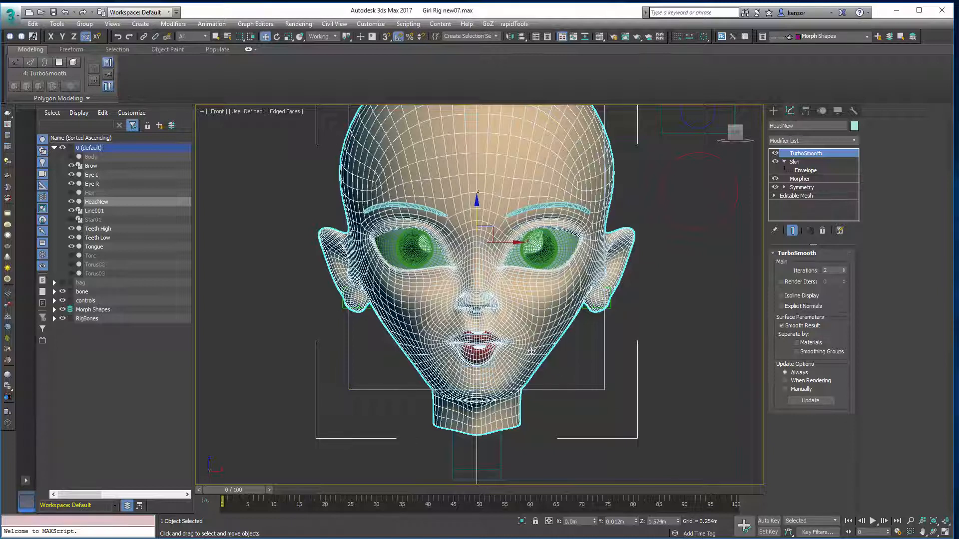
mouse_move(609, 322)
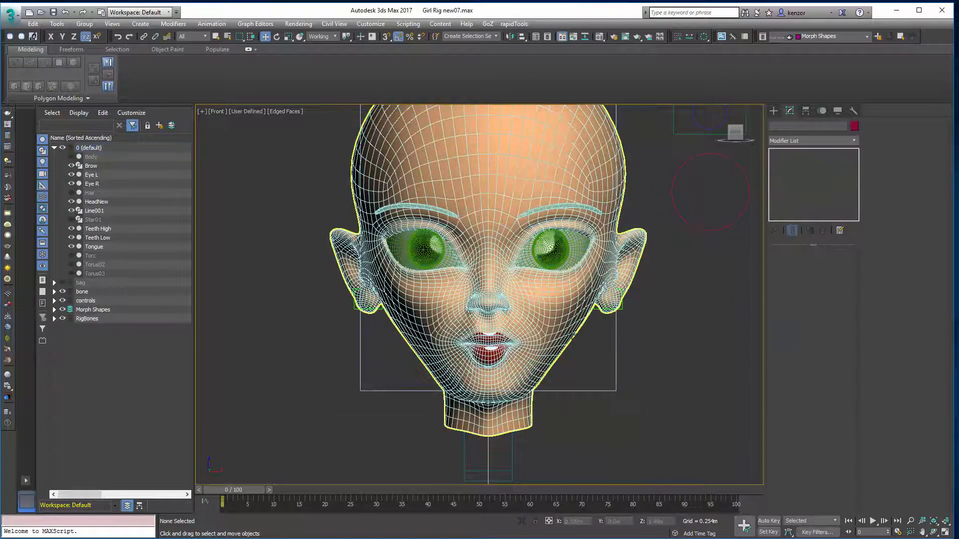
left_click(96, 201)
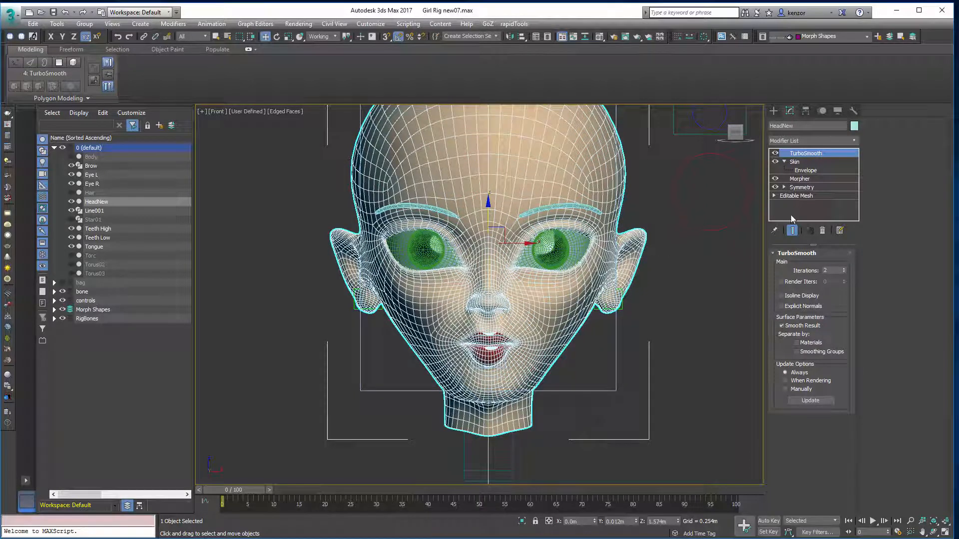
left_click(797, 161)
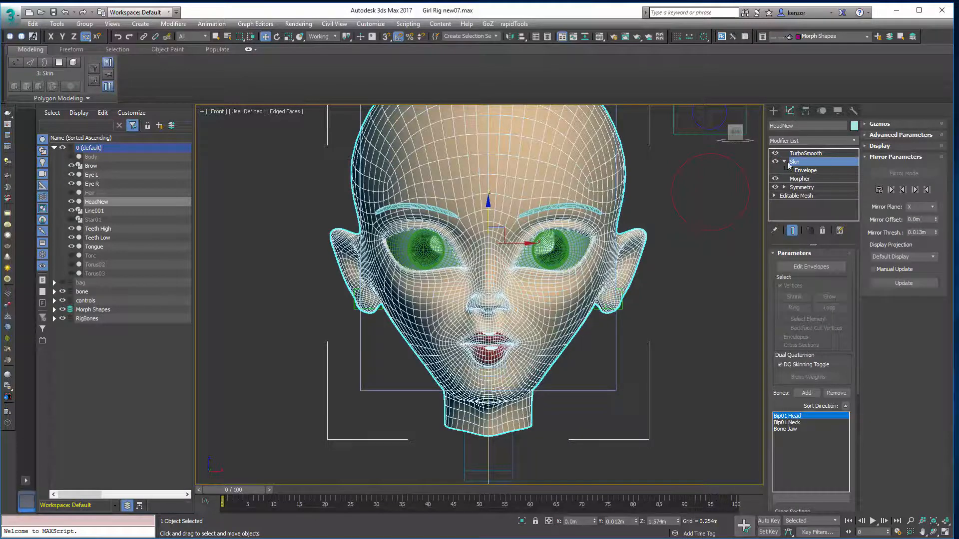
left_click(783, 162)
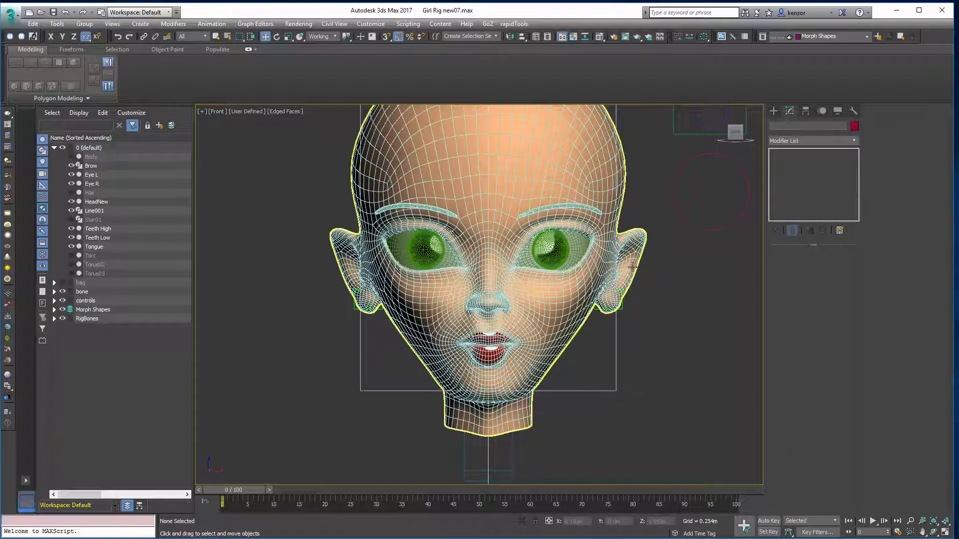
left_click(96, 201)
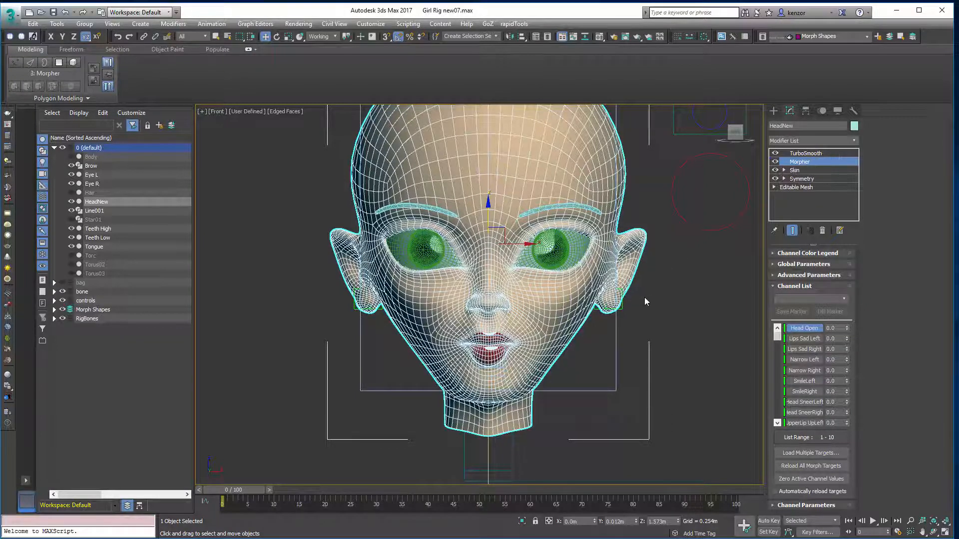
Reorder HeadNew's stack so Morpher sits below Skin, then select the Symmetry level.
left_click(804, 152)
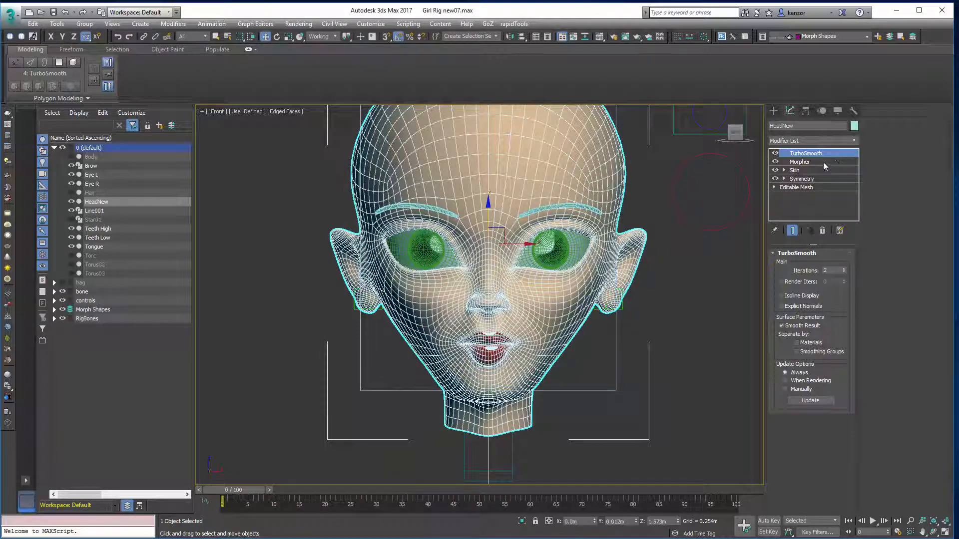
left_click(799, 170)
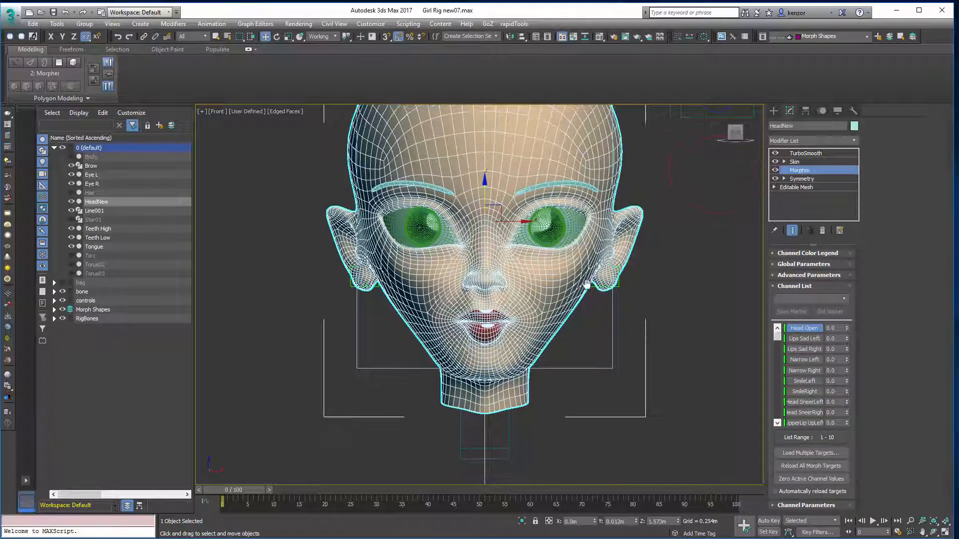
left_click(806, 153)
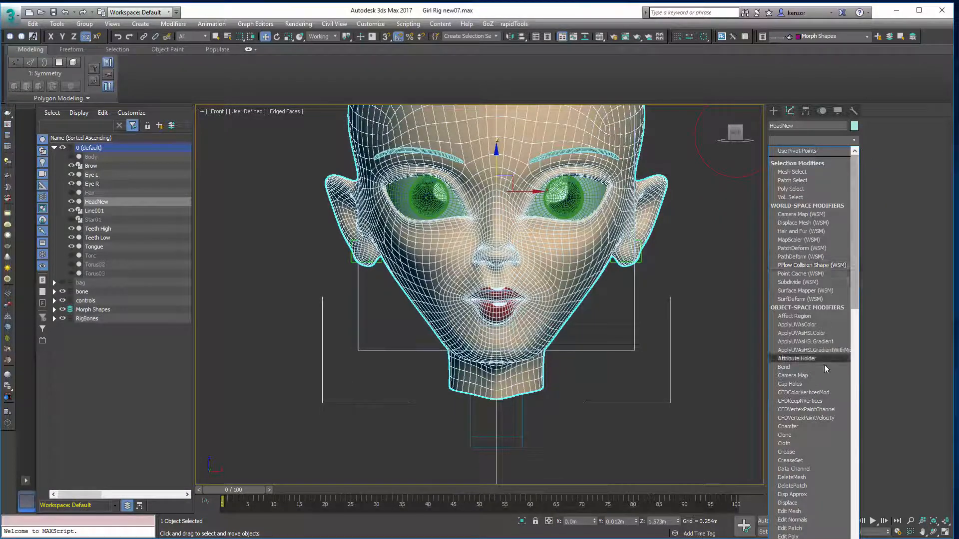
Add a Bend modifier beneath Morpher to tilt the head, then reselect Morpher.
left_click(784, 367)
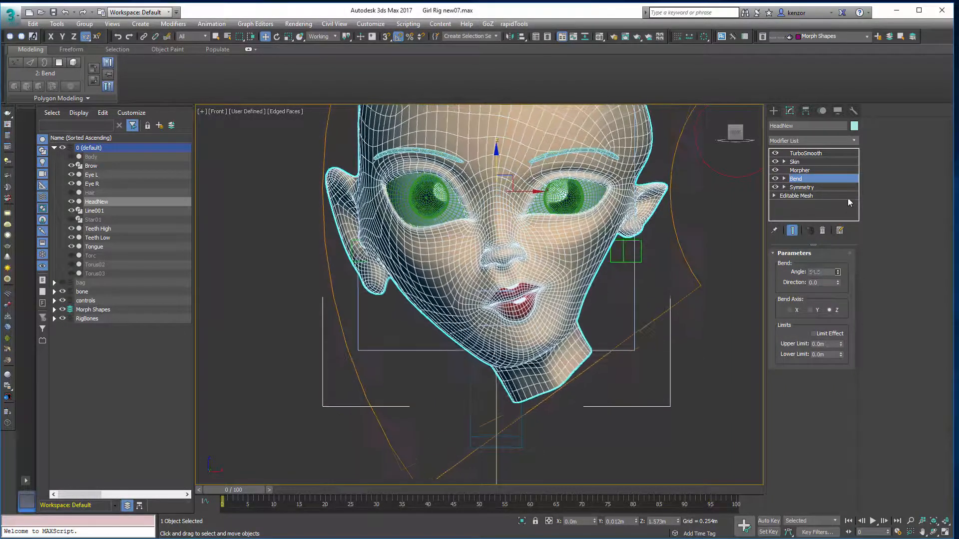
left_click(800, 170)
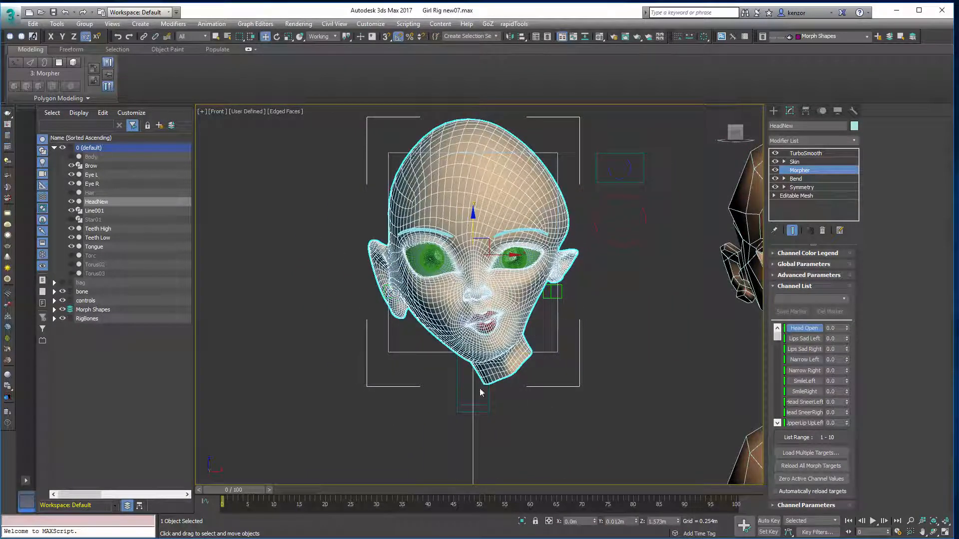
mouse_move(463, 449)
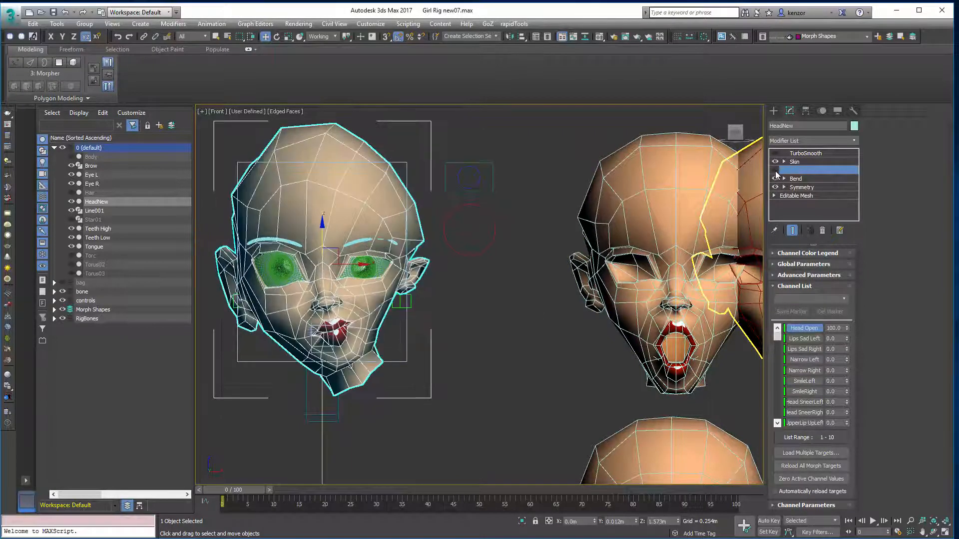
Select Morpher and set the Head Open channel amount to open the mouth.
left_click(800, 169)
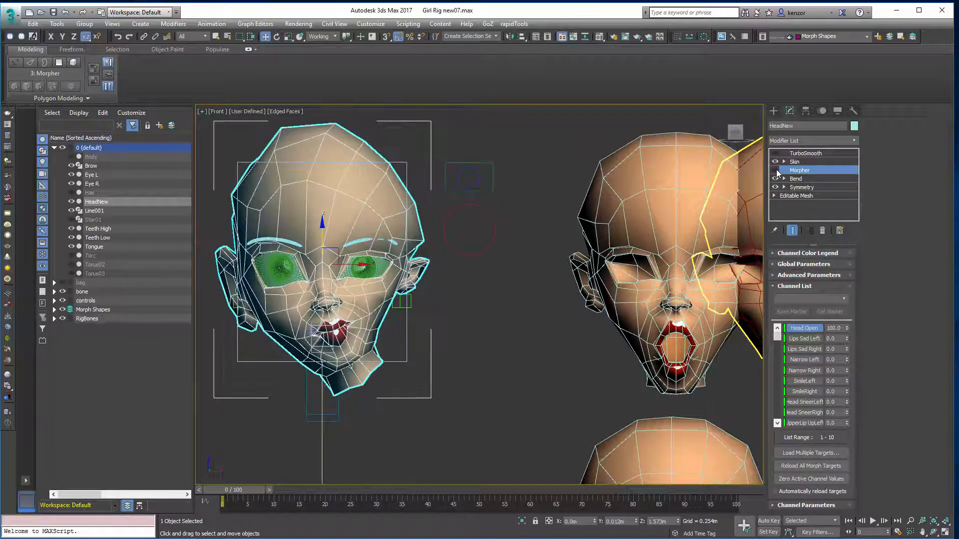
left_click(846, 330)
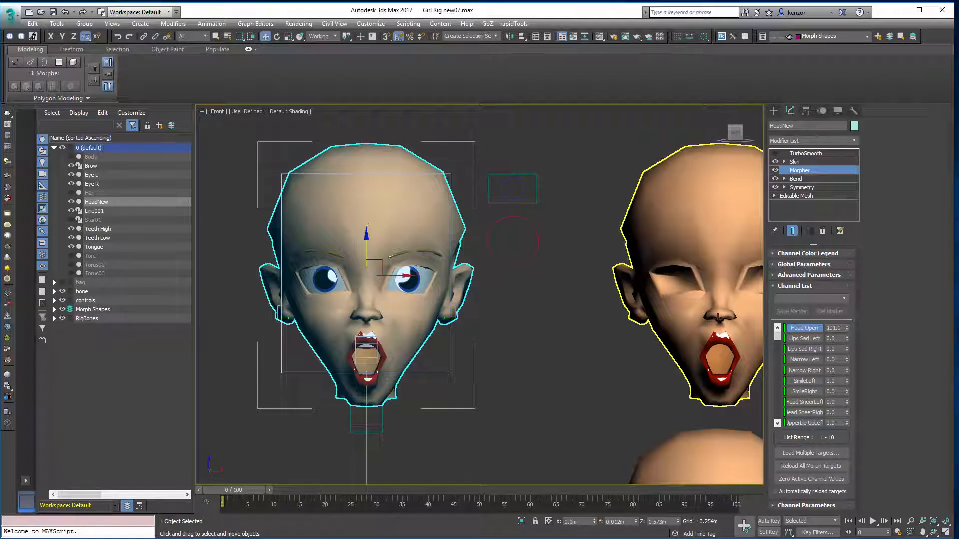
triple_click(833, 328)
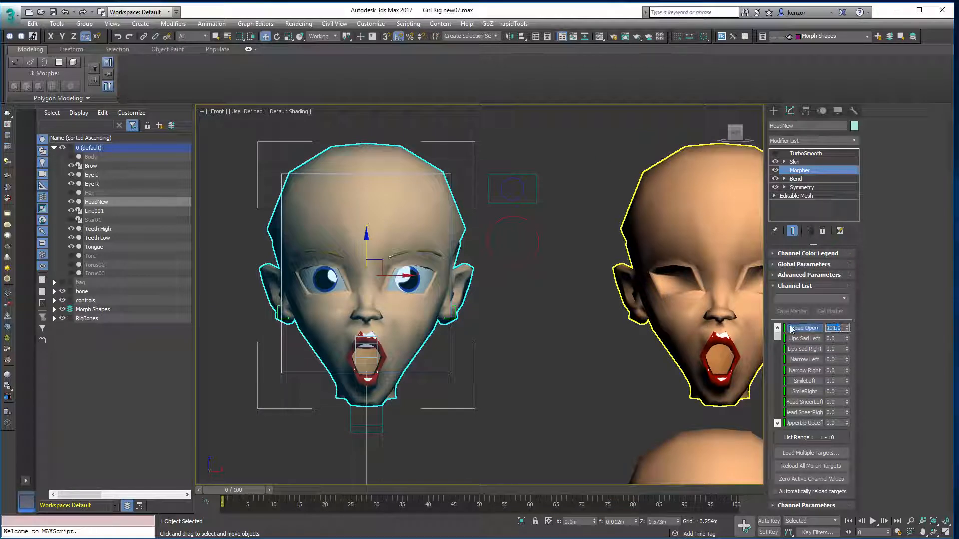